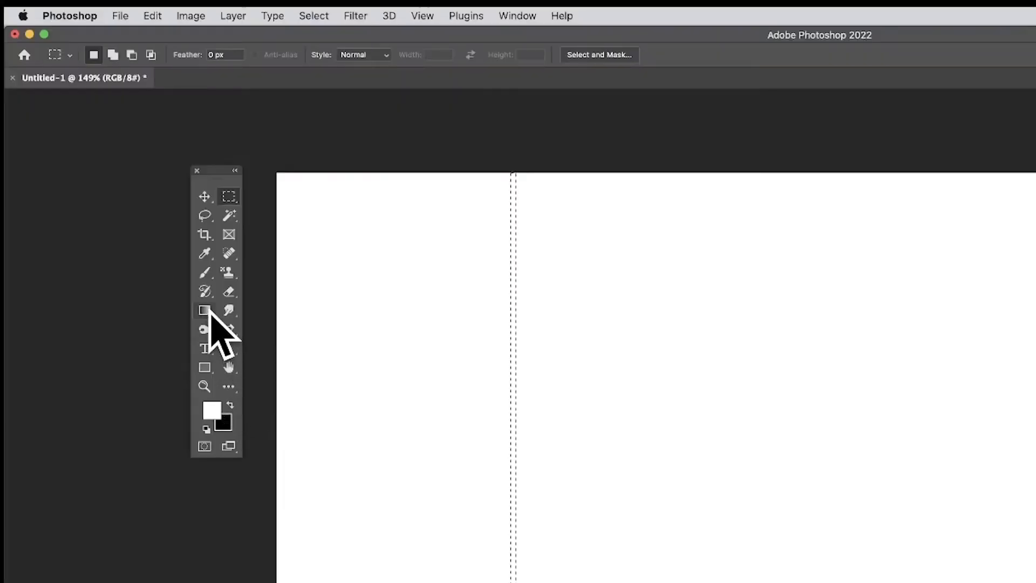
Step: Switch to the Gradient tool and choose the black-and-white gradient preset for the strip
{"action": "left_click", "coordinate": [203, 310]}
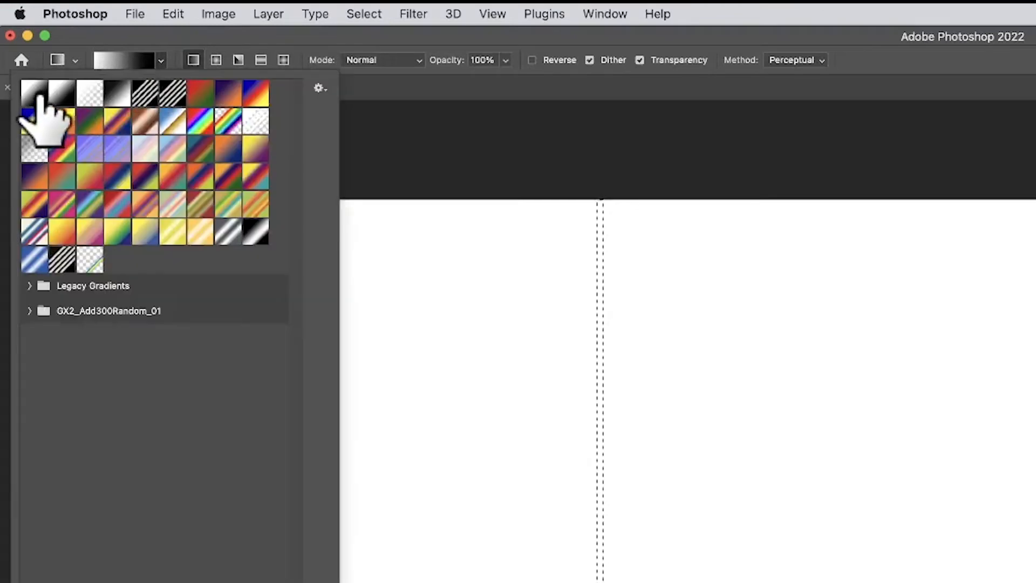
{"action": "left_click", "coordinate": [32, 94]}
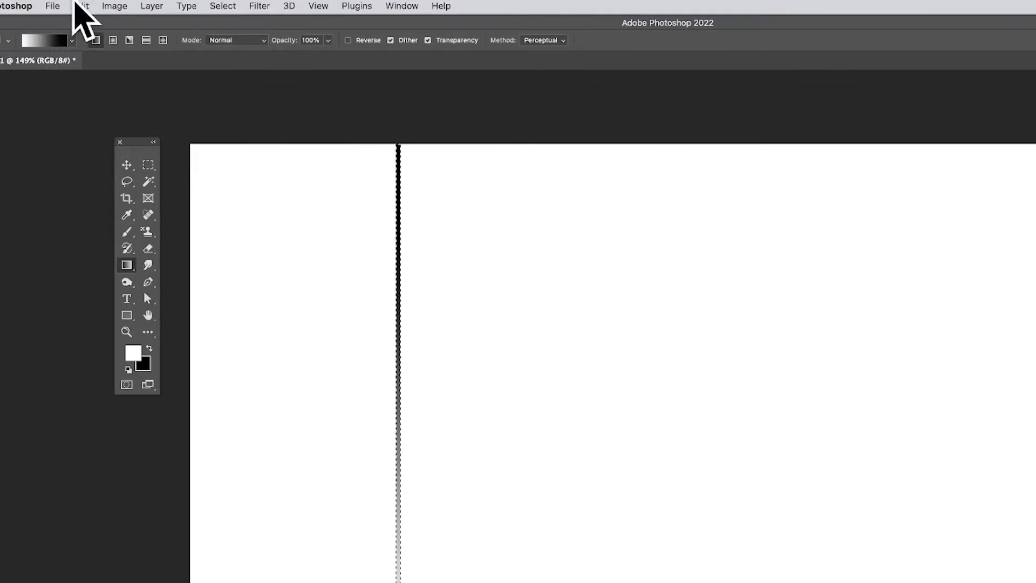
Step: Define the gradient strip as a new pattern with Edit > Define Pattern, keeping the default name
{"action": "left_click", "coordinate": [87, 6]}
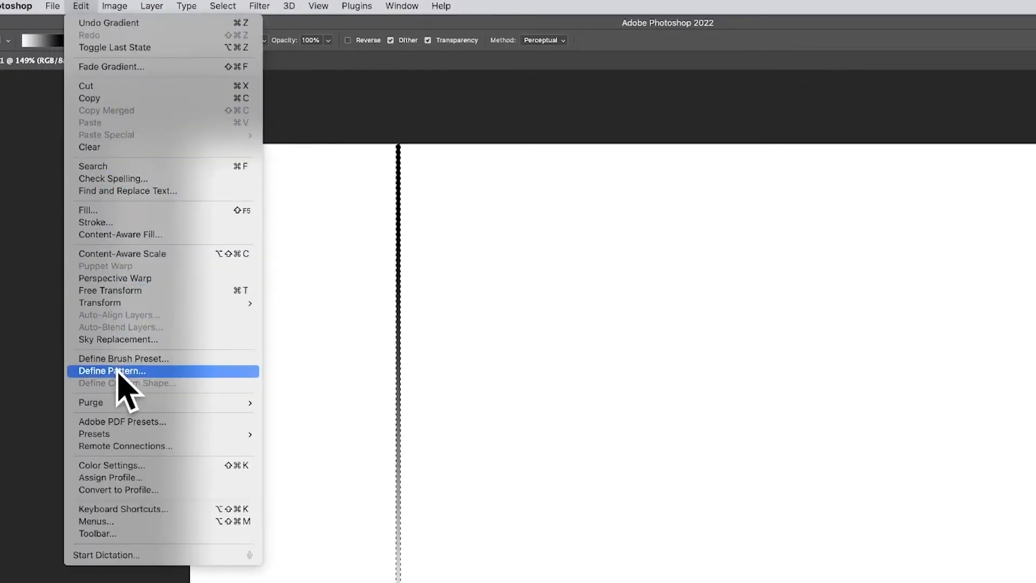
{"action": "left_click", "coordinate": [113, 371]}
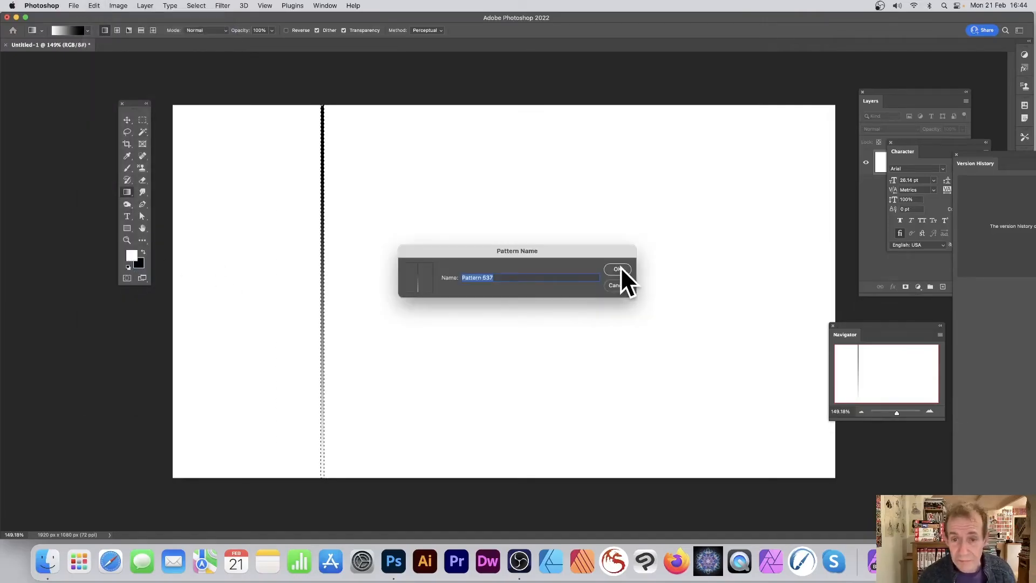
{"action": "left_click", "coordinate": [617, 269]}
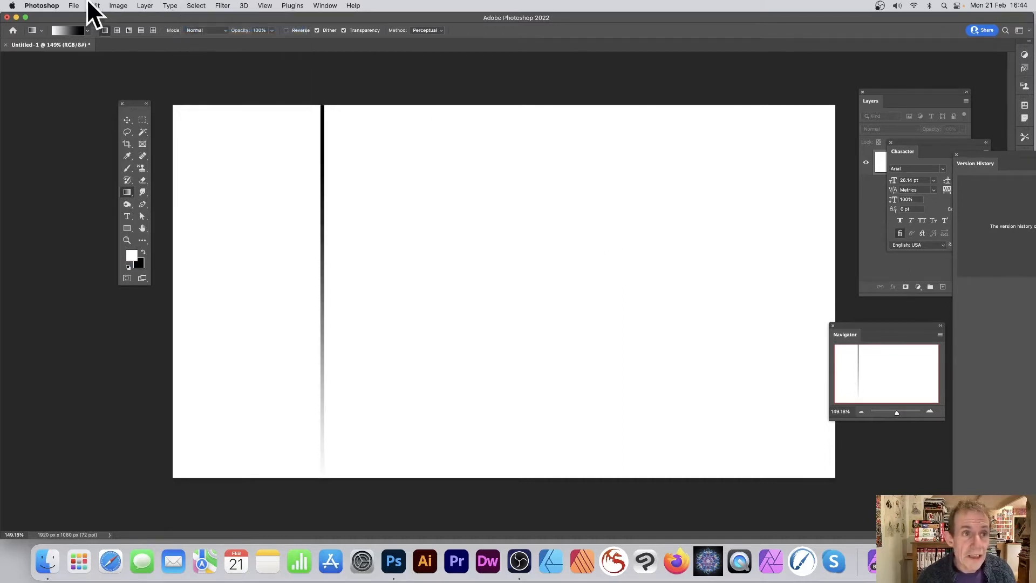
Step: Set up a Pattern fill with the newly saved stripe pattern and the Random Fill script
{"action": "left_click", "coordinate": [94, 5]}
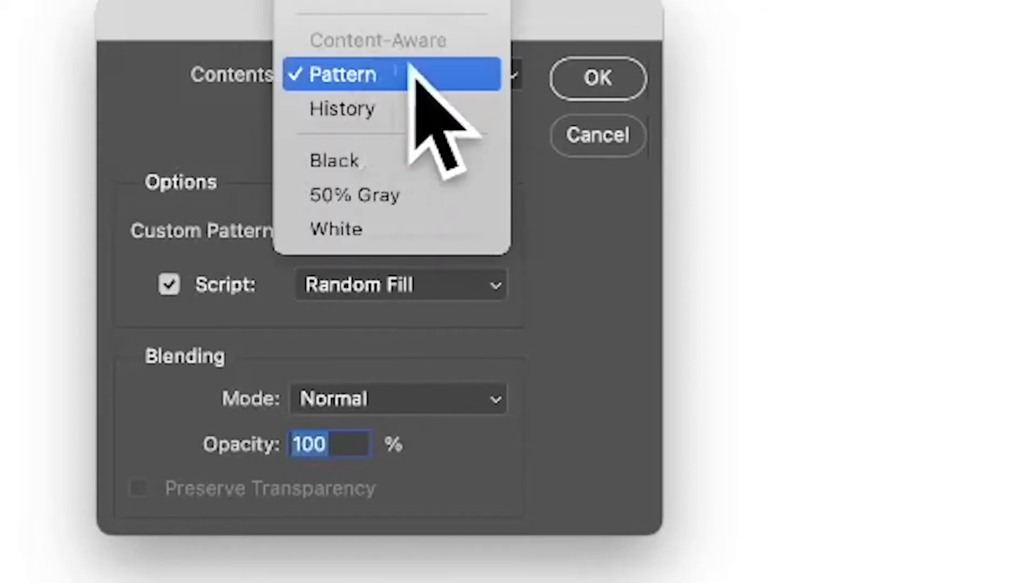
{"action": "left_click", "coordinate": [340, 74]}
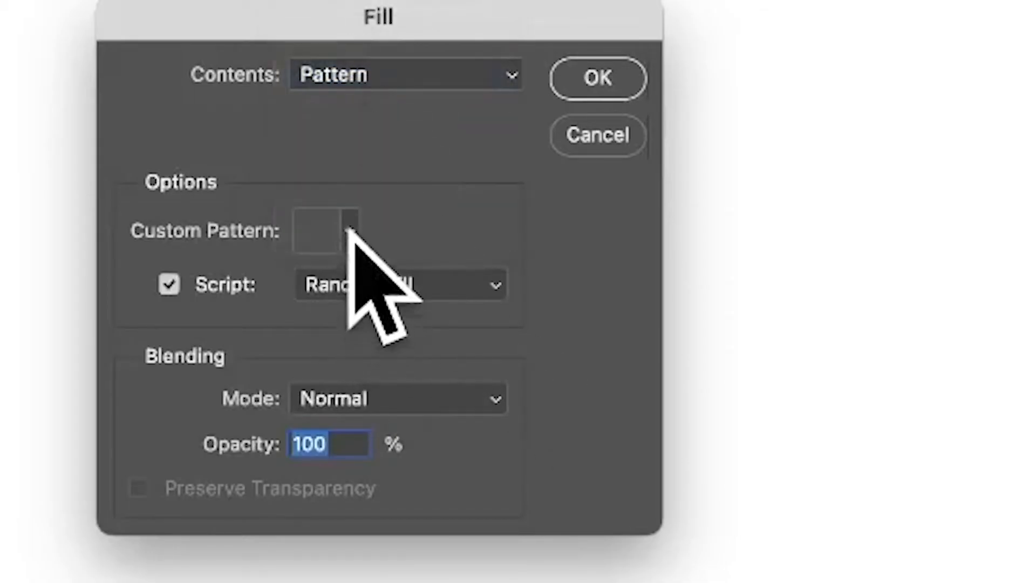
{"action": "left_click", "coordinate": [325, 230]}
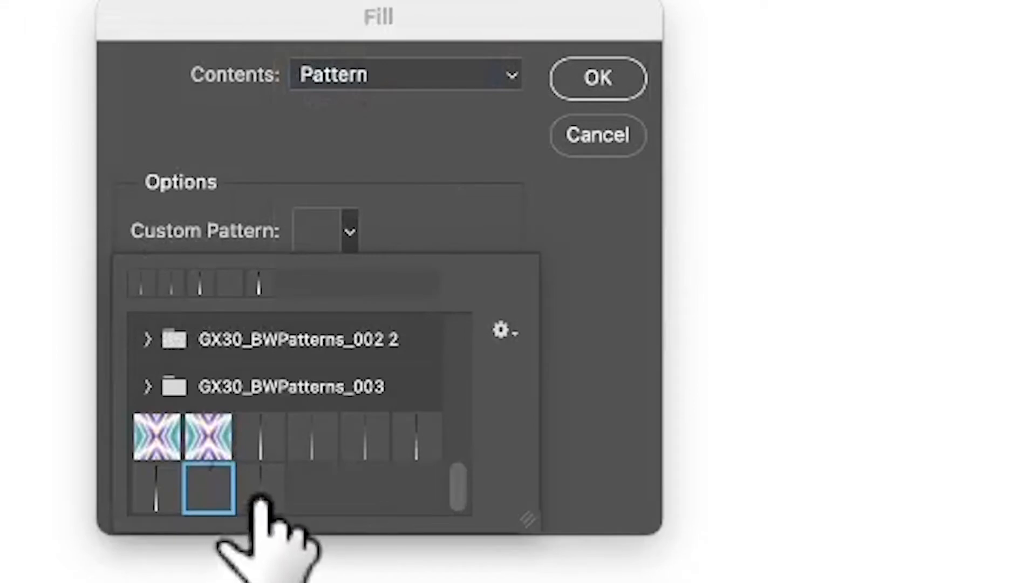
{"action": "left_click", "coordinate": [207, 492]}
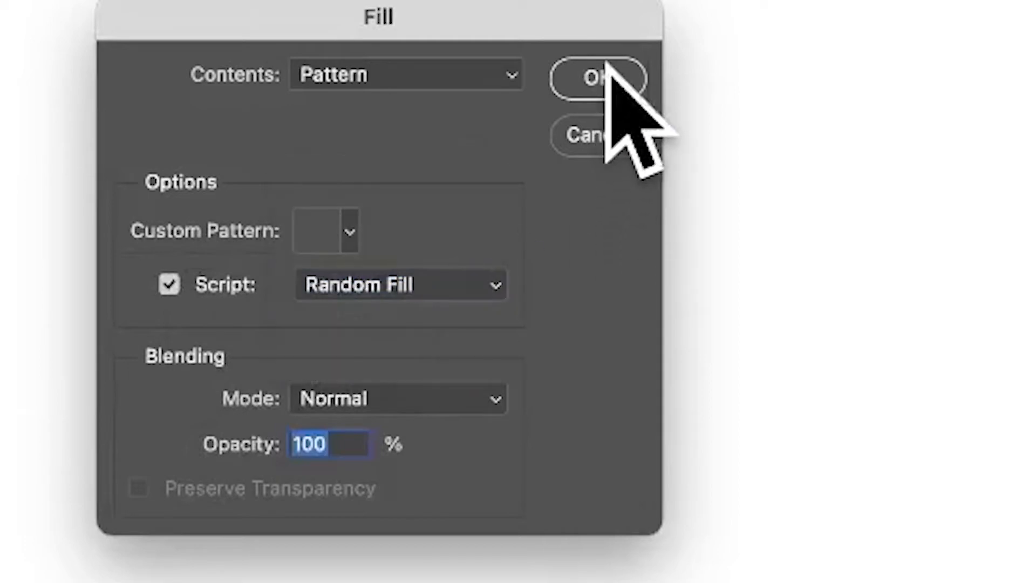
{"action": "left_click", "coordinate": [595, 76]}
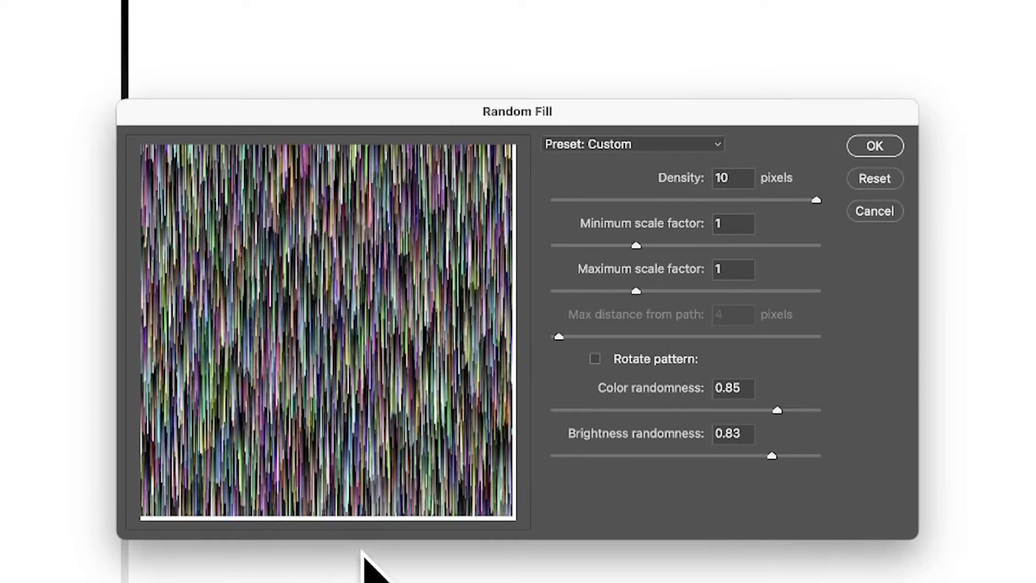
{"action": "mouse_move", "coordinate": [584, 456]}
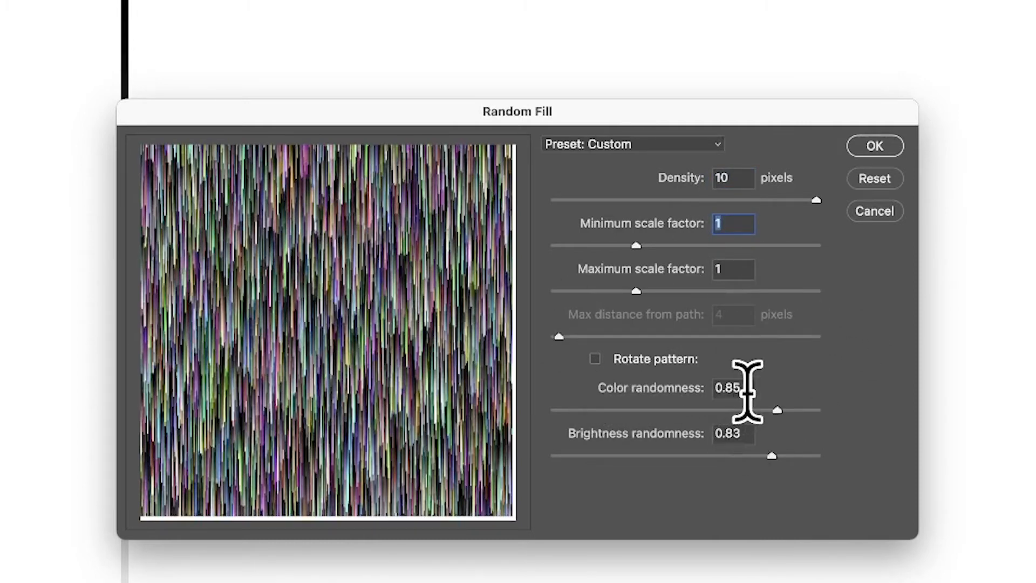
{"action": "mouse_move", "coordinate": [885, 156]}
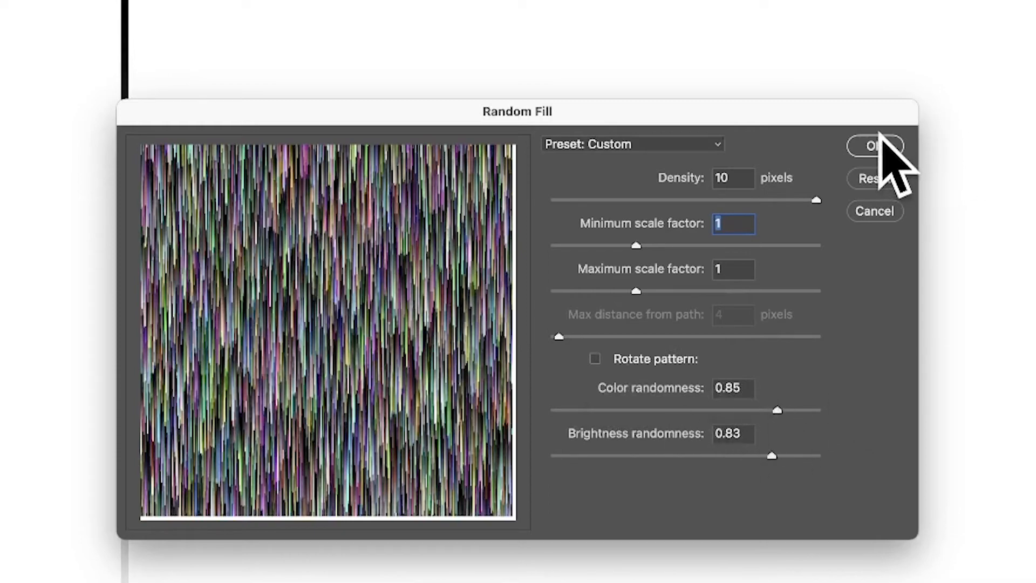
Step: Apply Random Fill at density 10, colour randomness 0.85 and brightness 0.83
{"action": "left_click", "coordinate": [875, 145]}
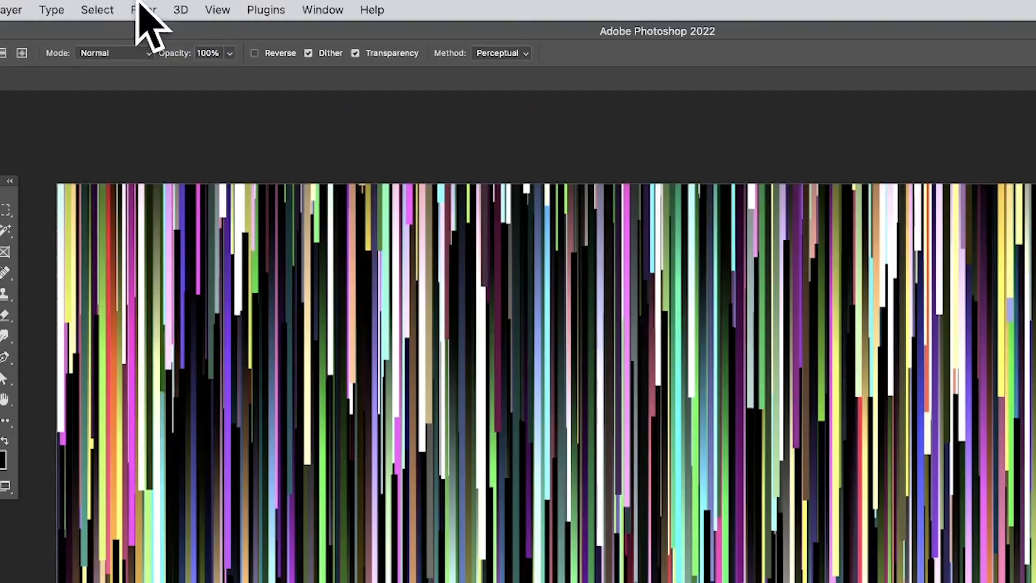
Step: Apply a vertical Motion Blur (angle 90, distance 300), then repeat it a second time
{"action": "left_click", "coordinate": [144, 10]}
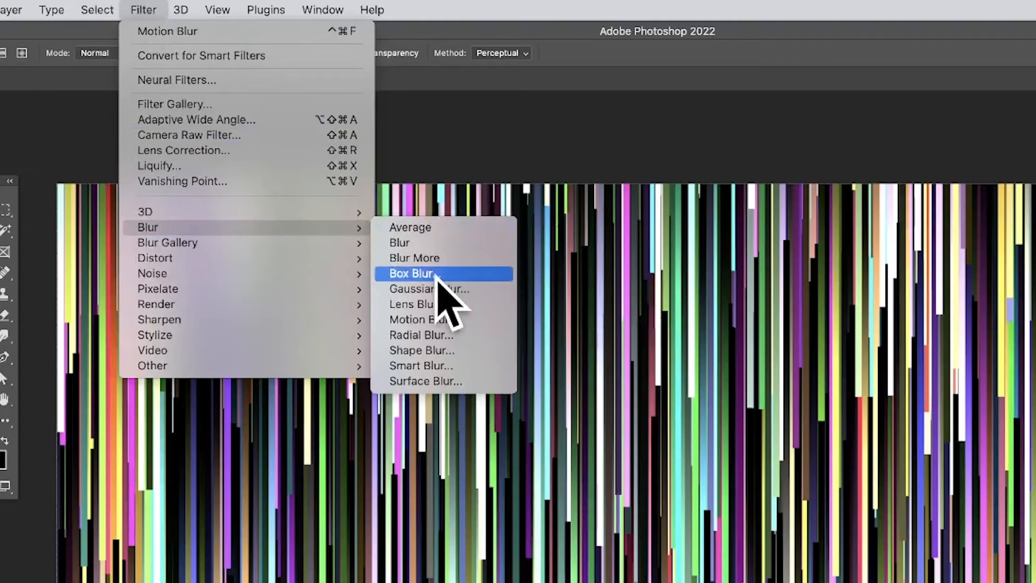
{"action": "left_click", "coordinate": [416, 319]}
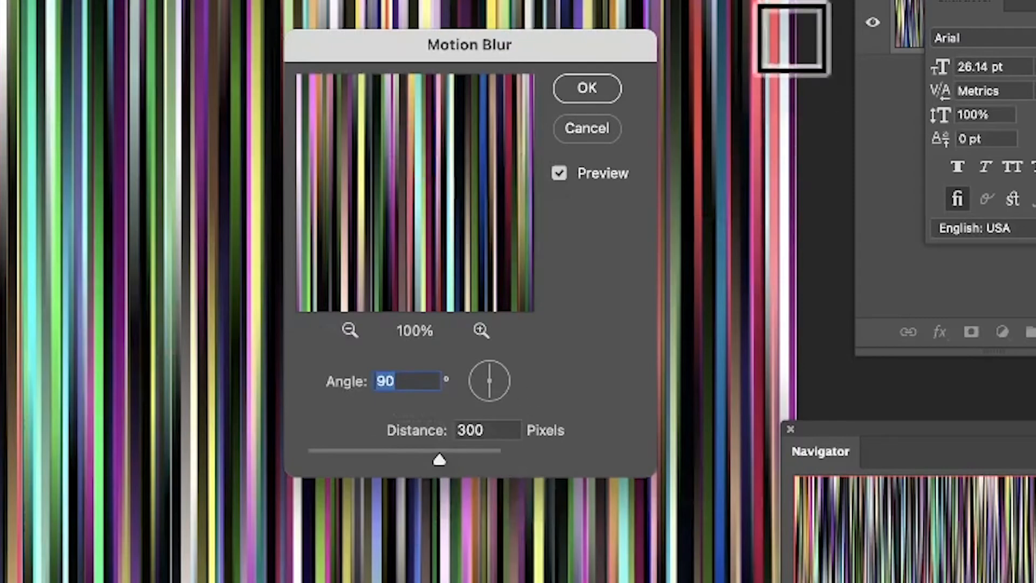
{"action": "left_click", "coordinate": [587, 88]}
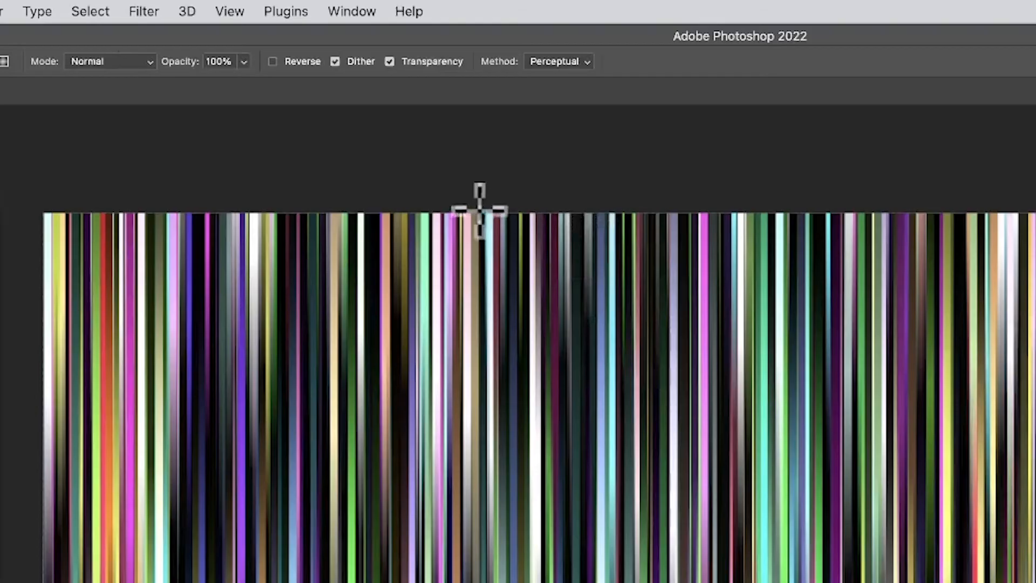
{"action": "left_click", "coordinate": [144, 10]}
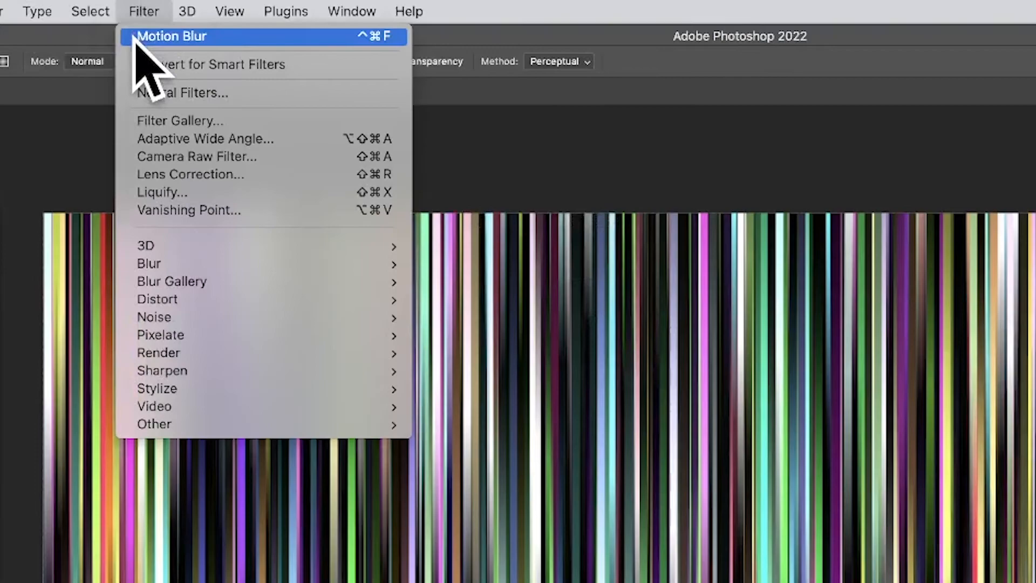
{"action": "left_click", "coordinate": [178, 36]}
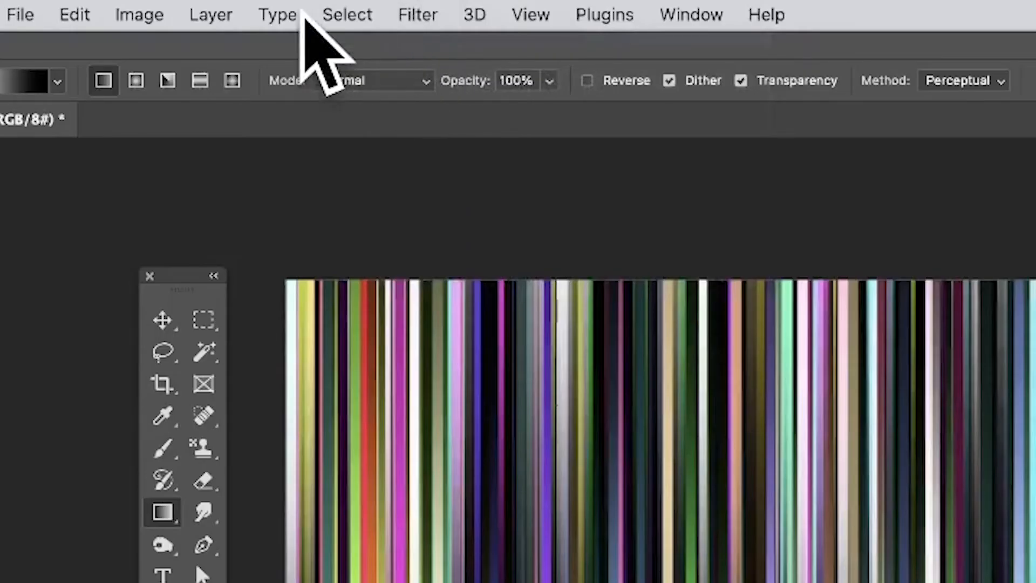
{"action": "left_click", "coordinate": [138, 14]}
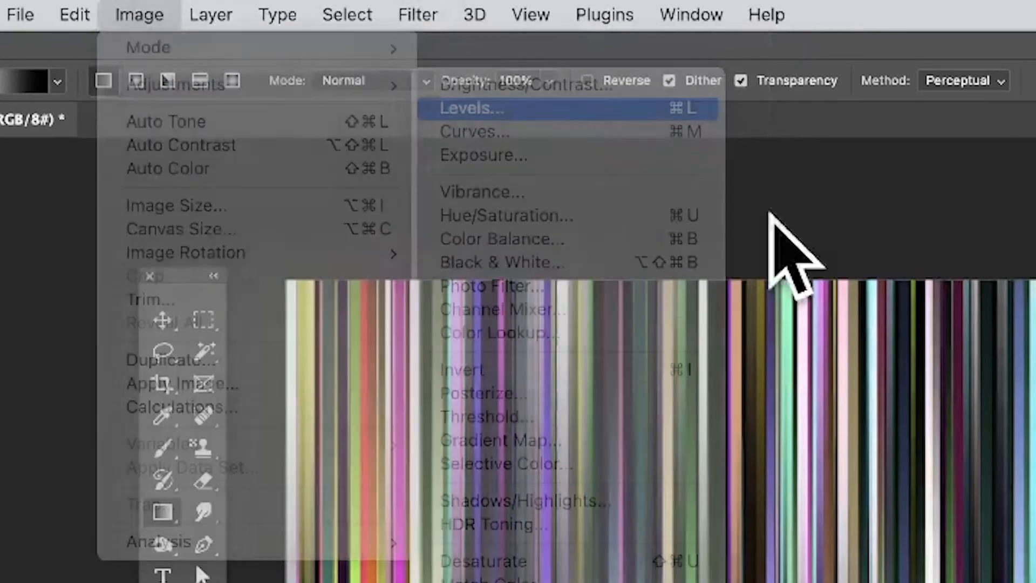
Step: Dismiss the Image menu without choosing any command
{"action": "left_click", "coordinate": [470, 108]}
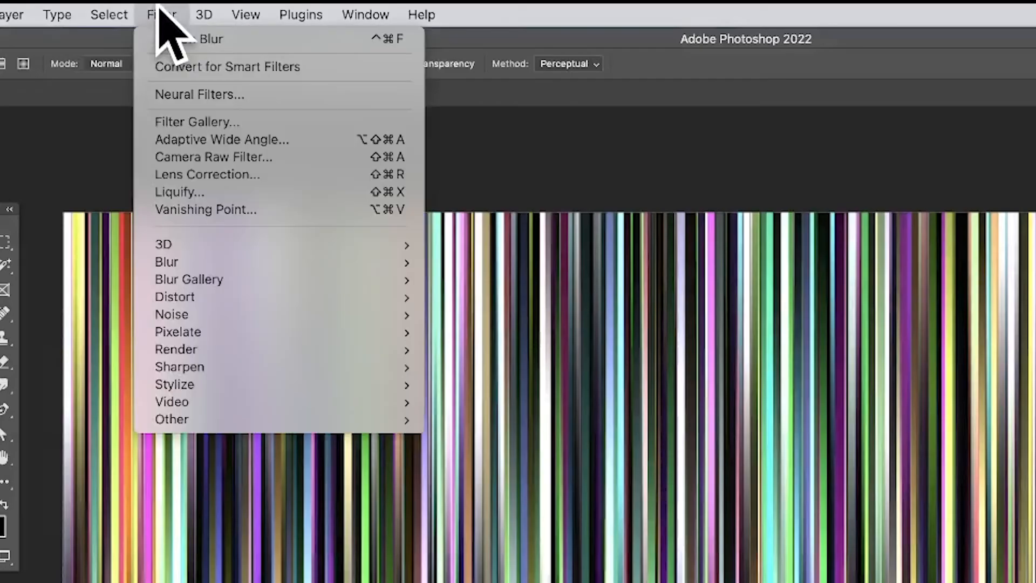
{"action": "mouse_move", "coordinate": [175, 297]}
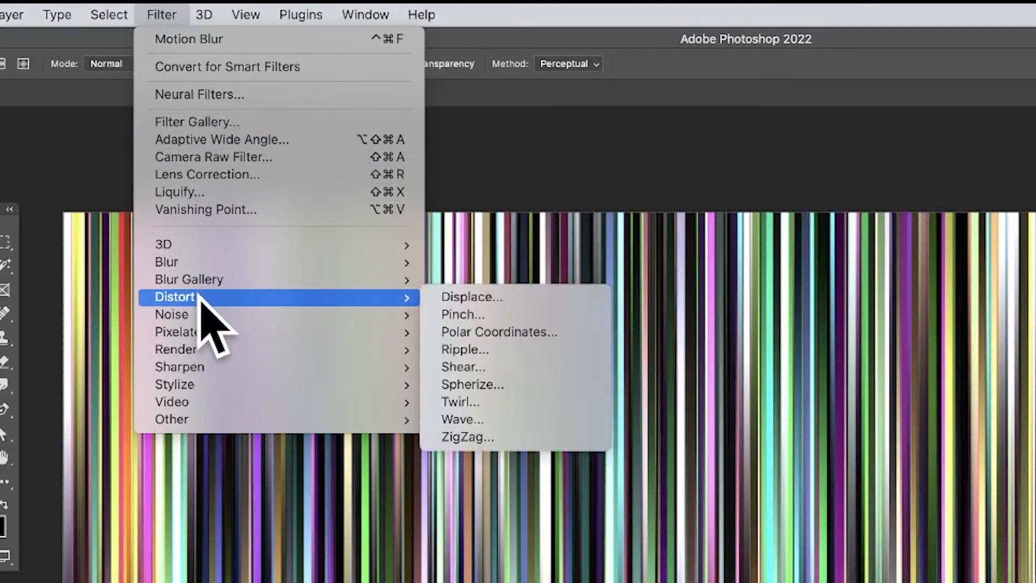
Step: Apply a Wave distortion with randomized settings to the blurred stripes
{"action": "left_click", "coordinate": [461, 419]}
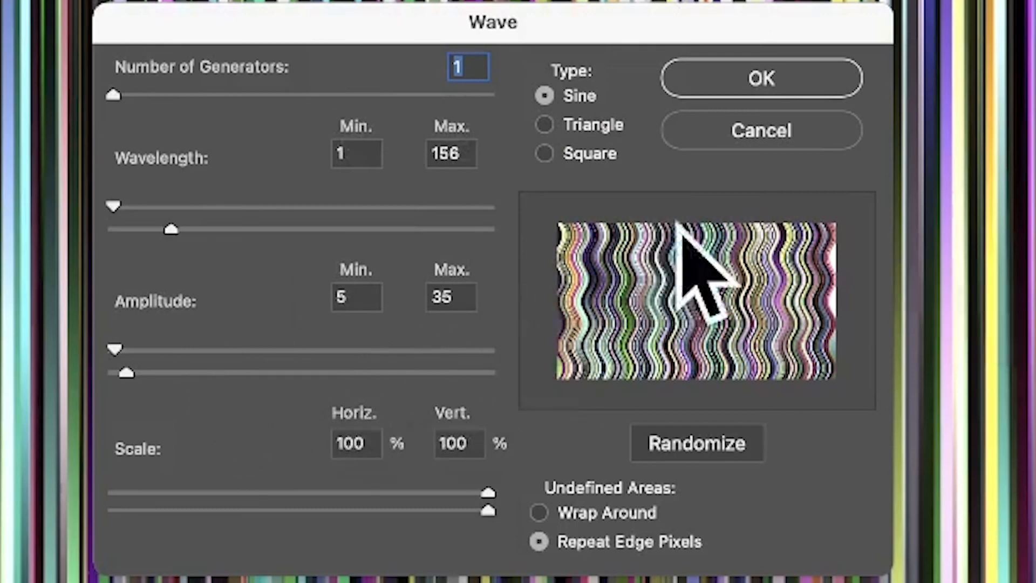
{"action": "left_click", "coordinate": [697, 444]}
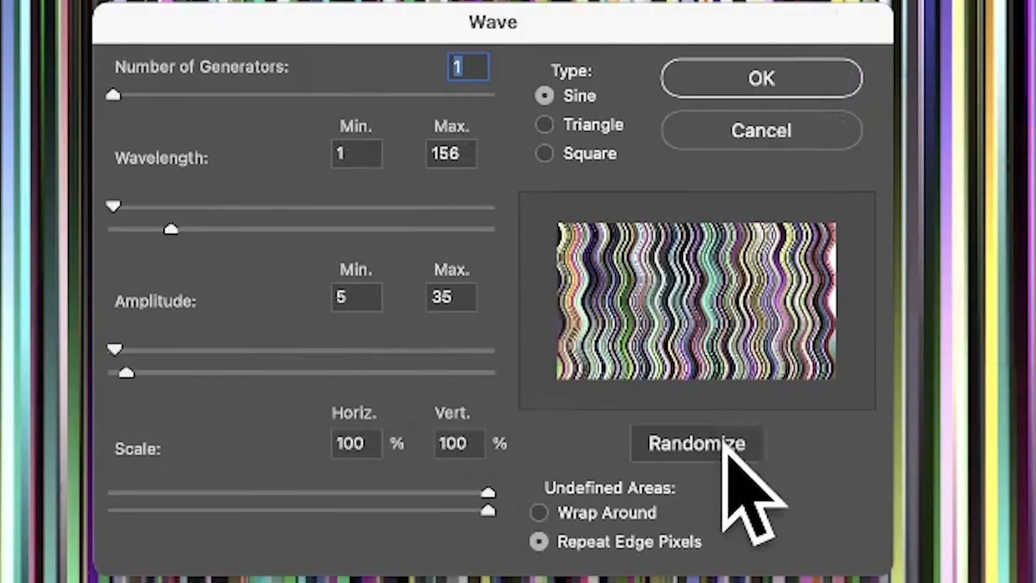
{"action": "left_click", "coordinate": [761, 78]}
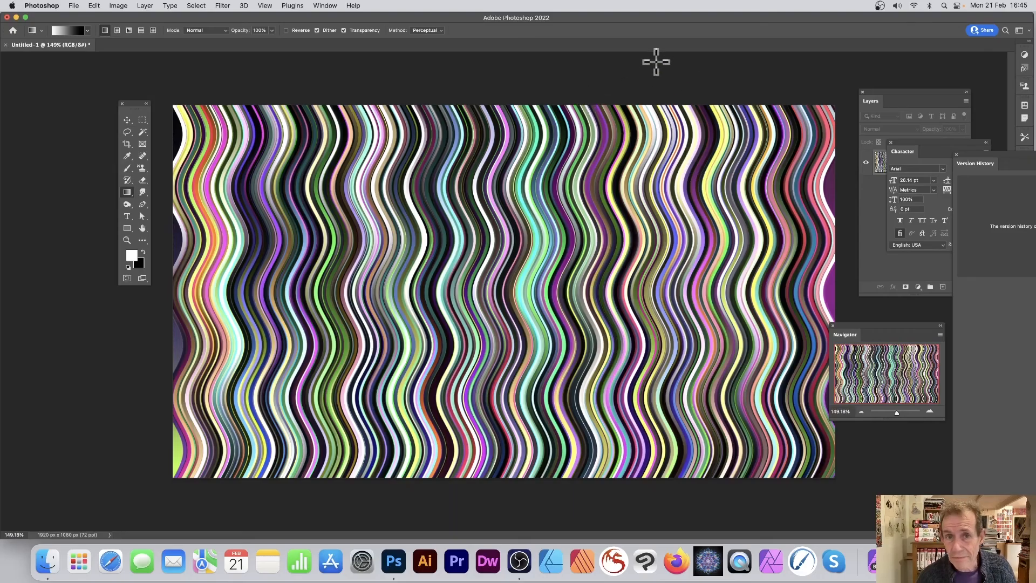